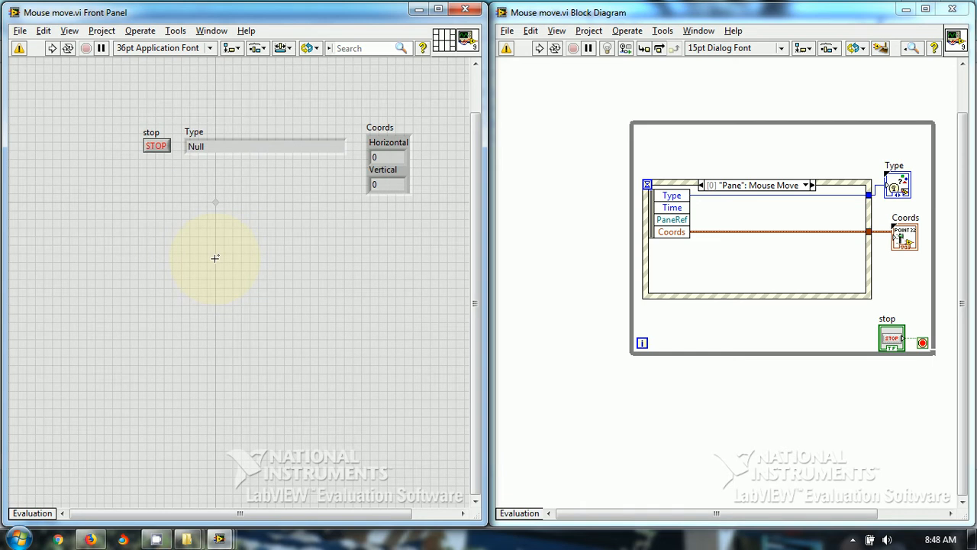
pyautogui.moveTo(213, 260)
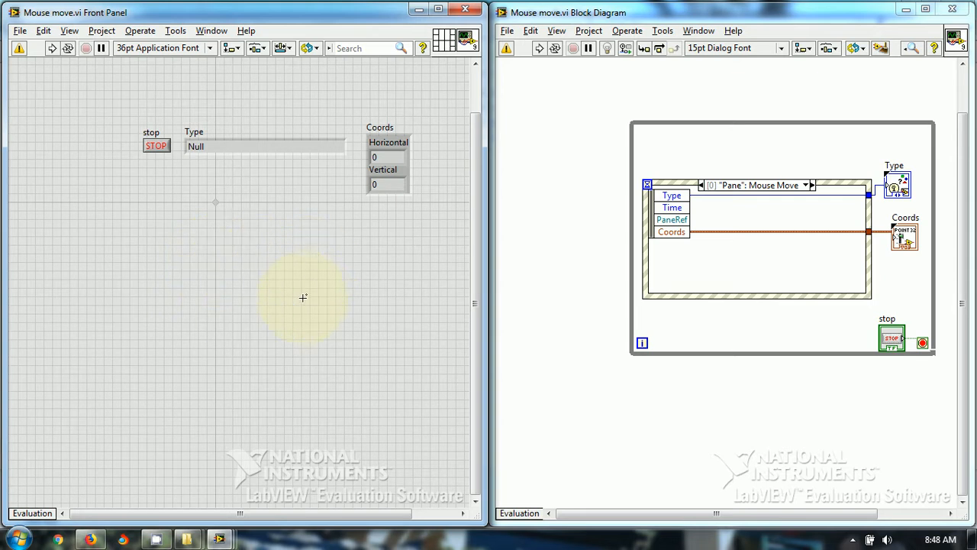
pyautogui.moveTo(263, 288)
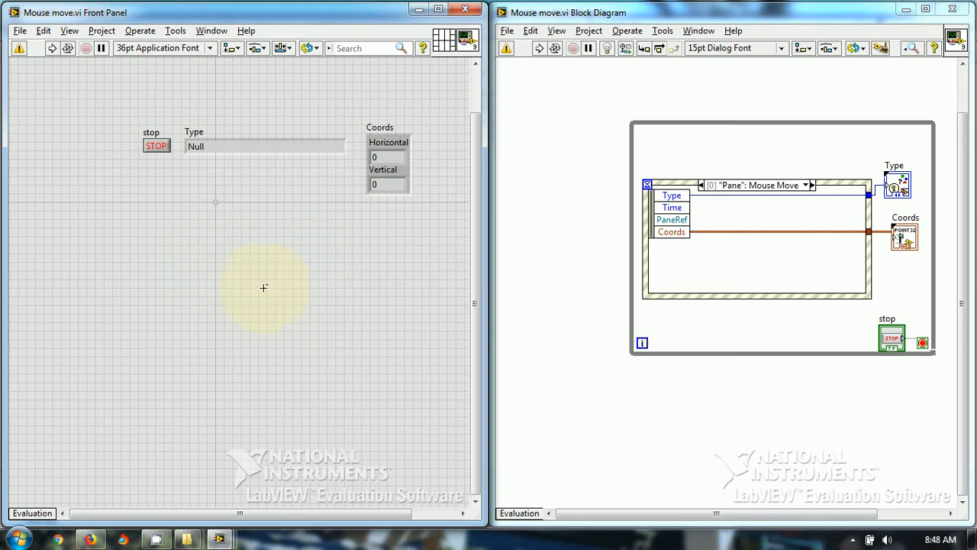
pyautogui.moveTo(278, 273)
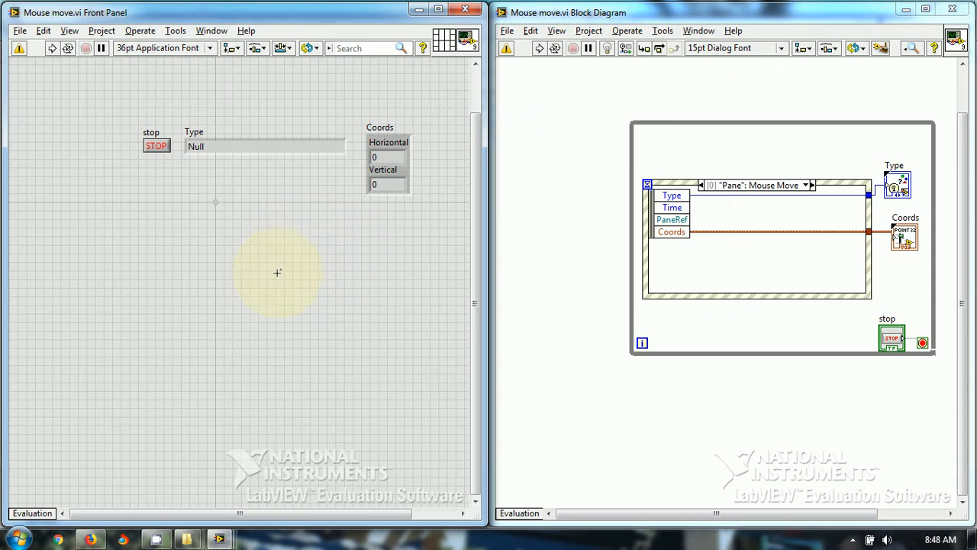
pyautogui.moveTo(311, 300)
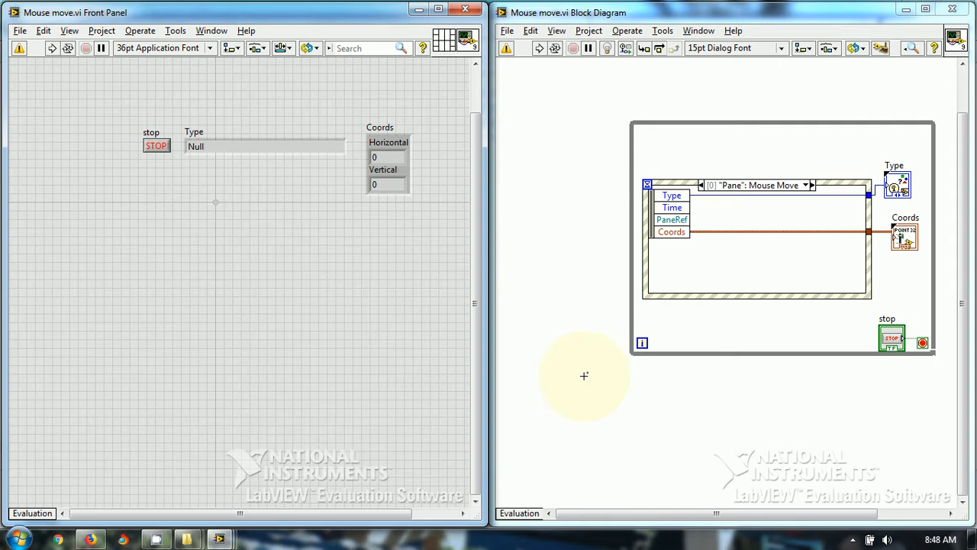
pyautogui.moveTo(809, 414)
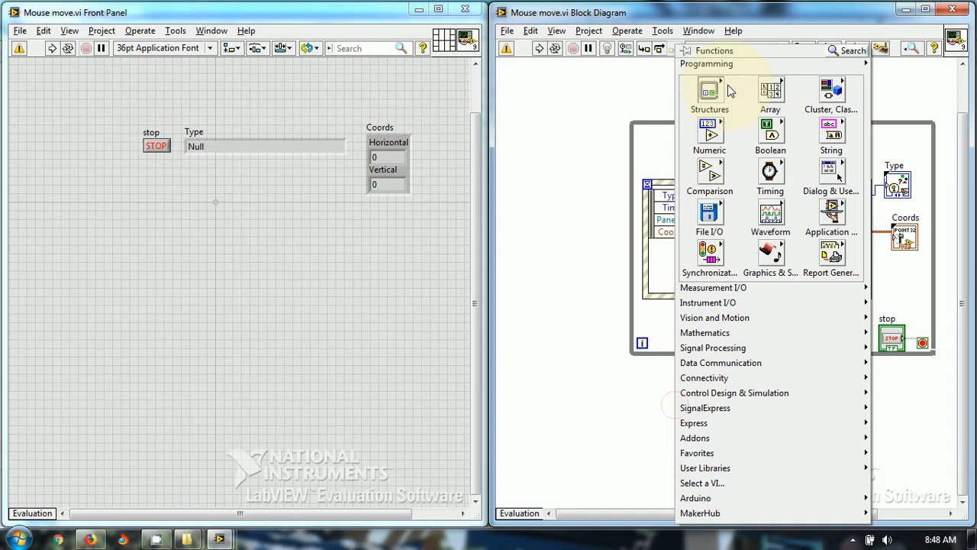
# - Place a second Event Structure below the while loop and open its border menu
pyautogui.click(710, 92)
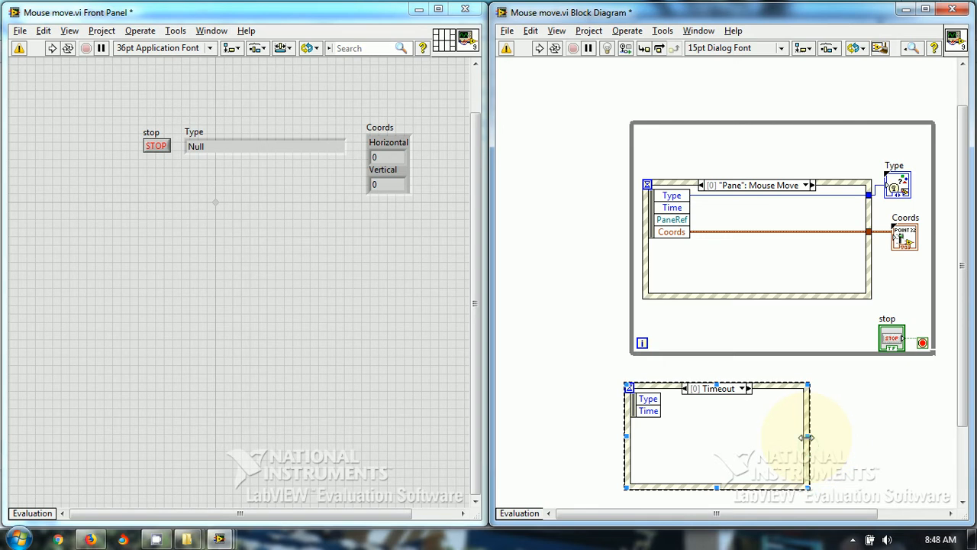
pyautogui.rightClick(806, 435)
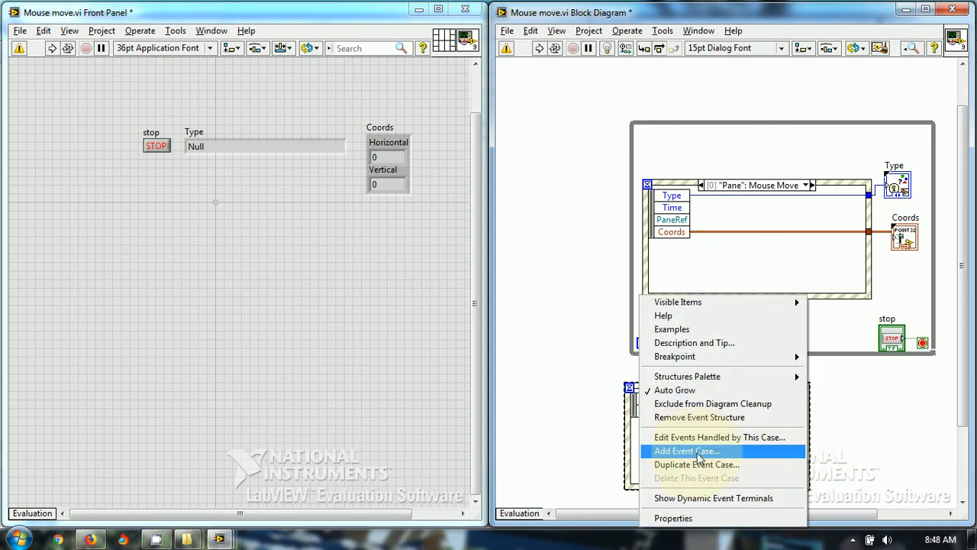
# - Add an event case handling the Pane's Mouse Move event
pyautogui.click(686, 451)
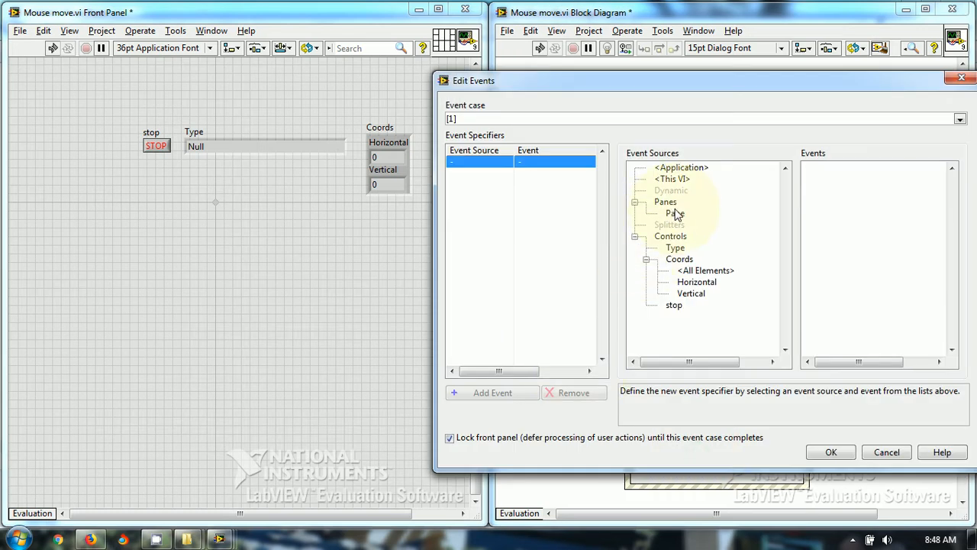
pyautogui.click(674, 213)
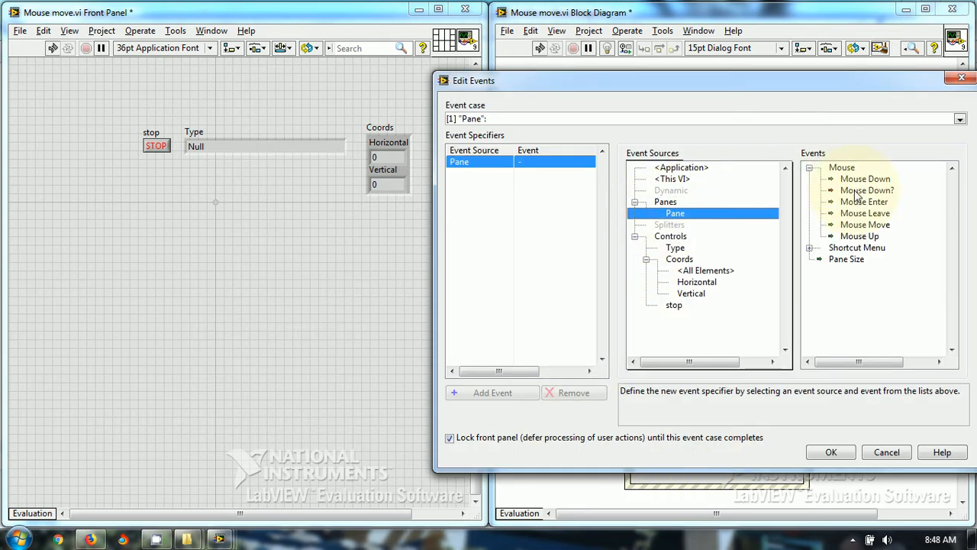
pyautogui.click(865, 224)
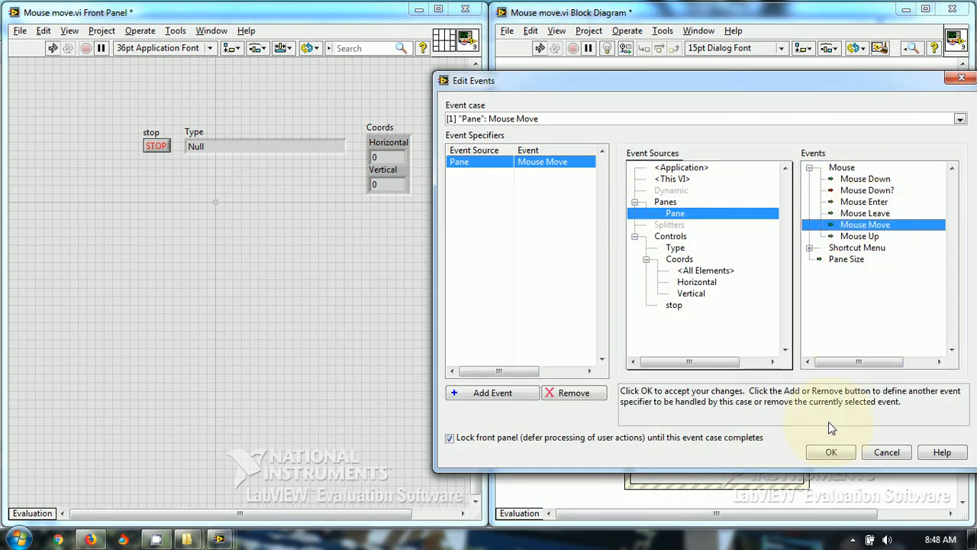
pyautogui.click(831, 452)
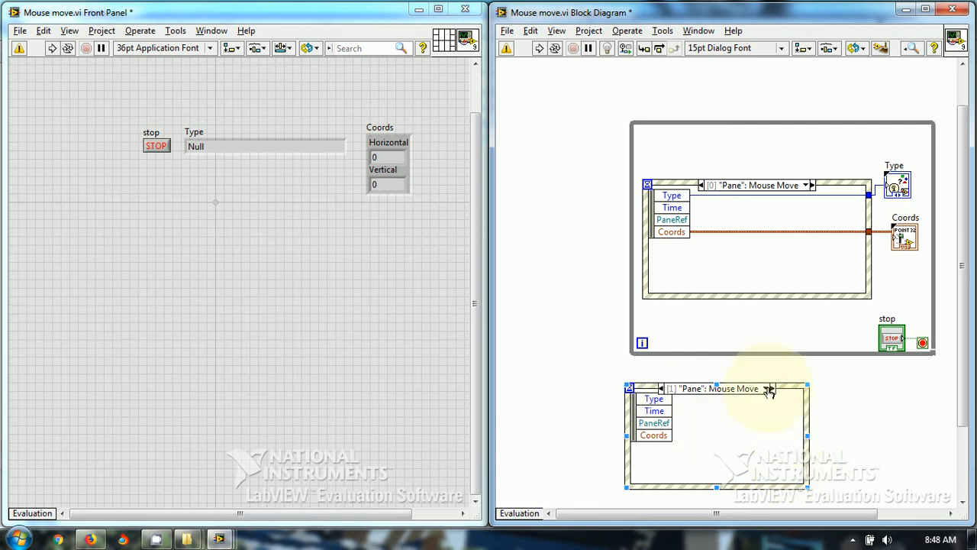
# - Delete the Timeout case, leaving Pane Mouse Move as the only event case
pyautogui.click(770, 389)
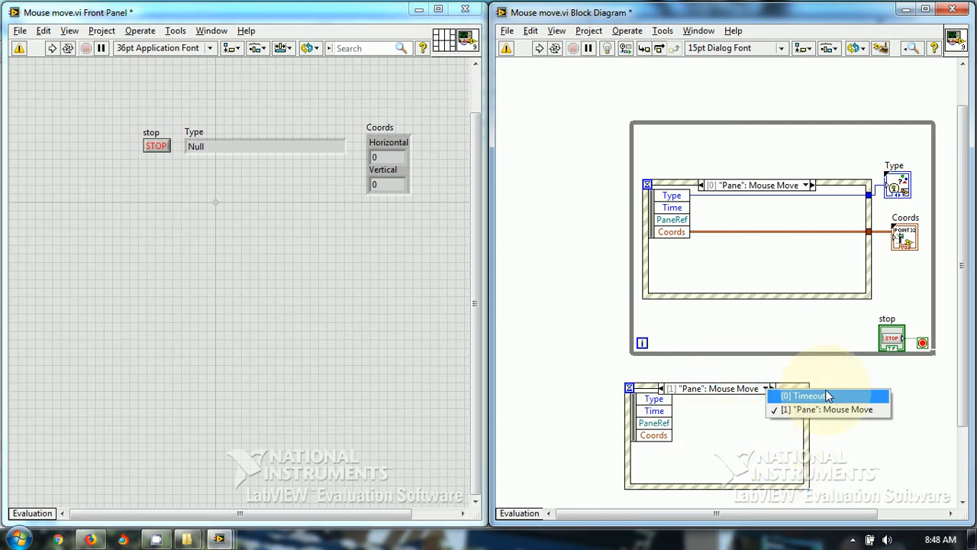
pyautogui.click(807, 393)
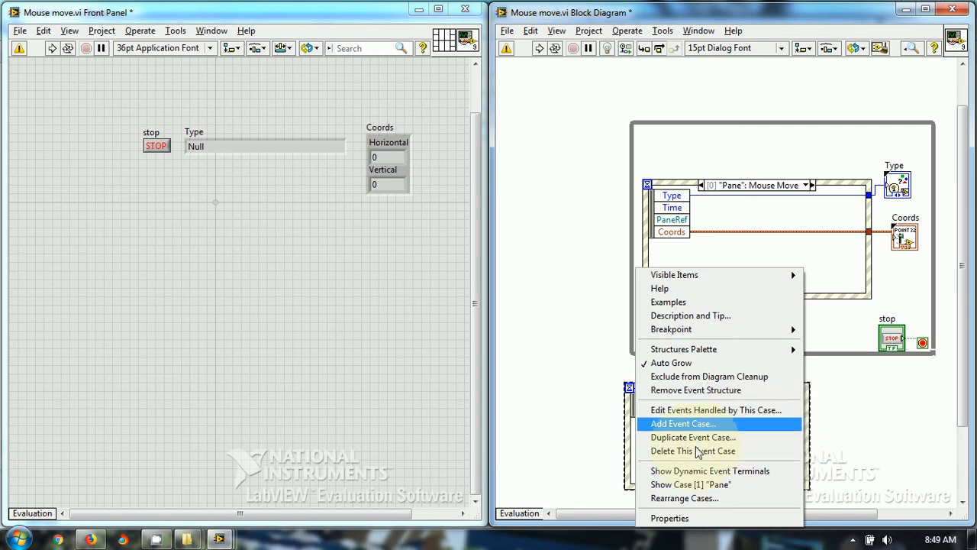
pyautogui.click(693, 437)
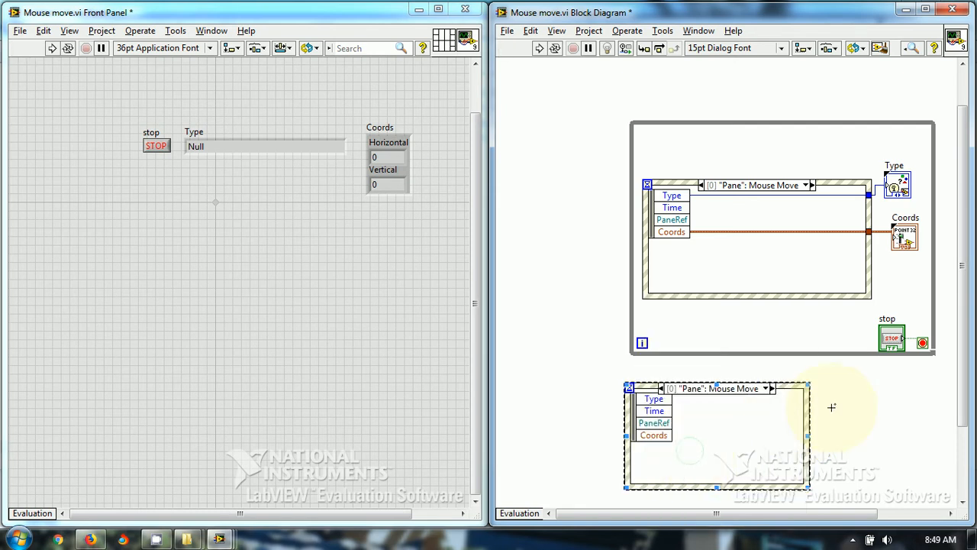
pyautogui.moveTo(768, 393)
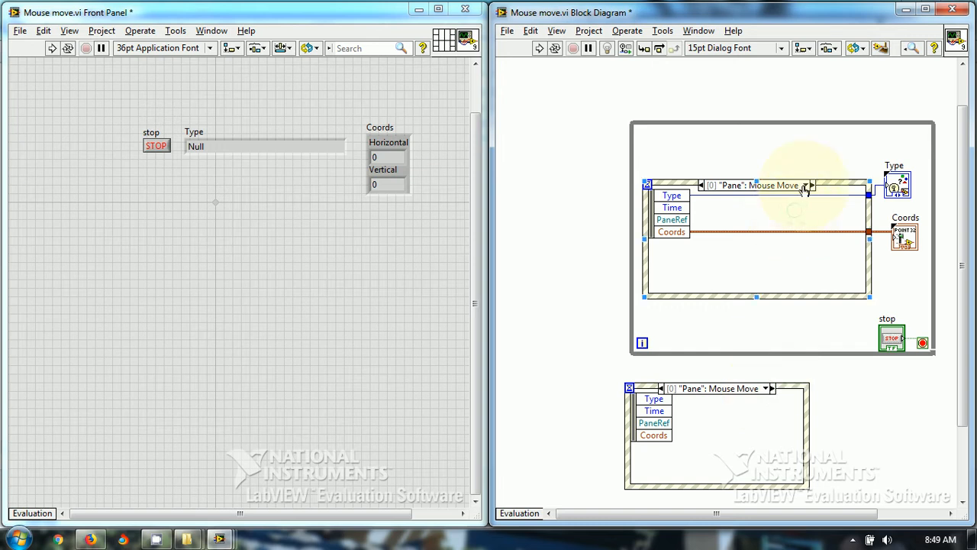
pyautogui.moveTo(784, 302)
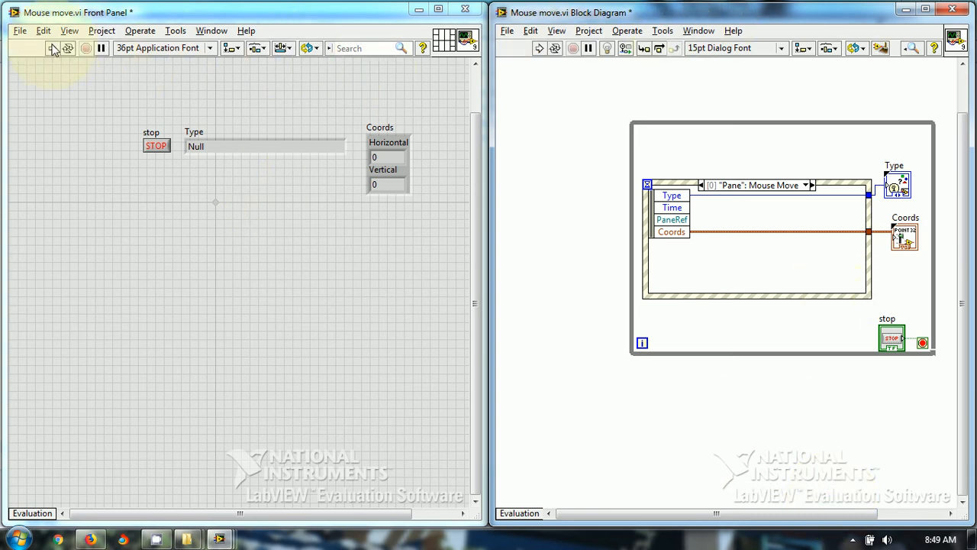
# - Run the VI to watch Type and Coords update as the mouse moves
pyautogui.click(49, 48)
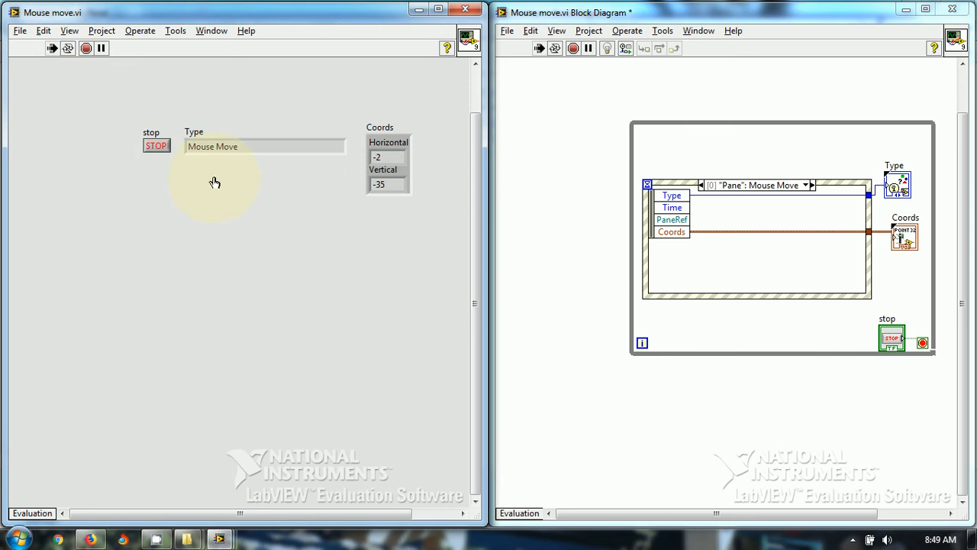
pyautogui.moveTo(193, 229)
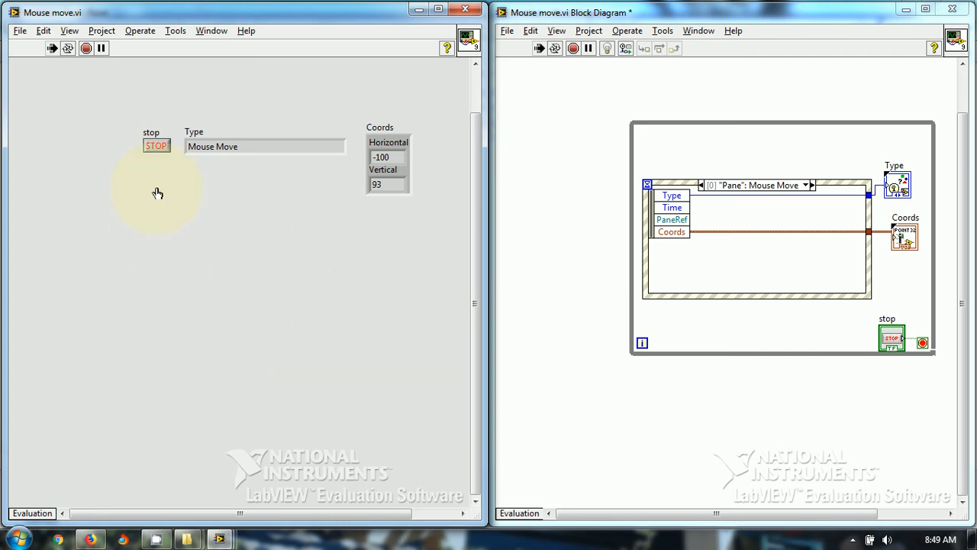
pyautogui.moveTo(407, 310)
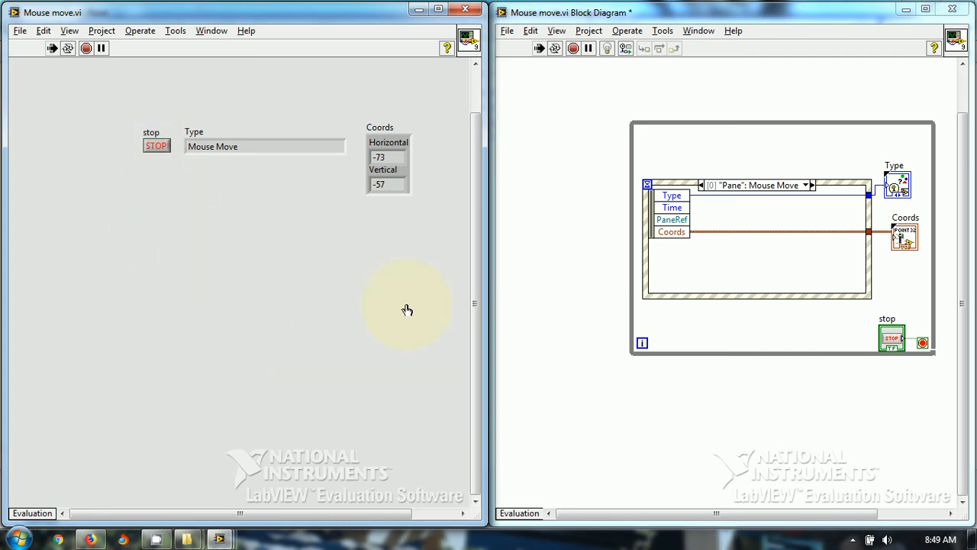
pyautogui.moveTo(325, 208)
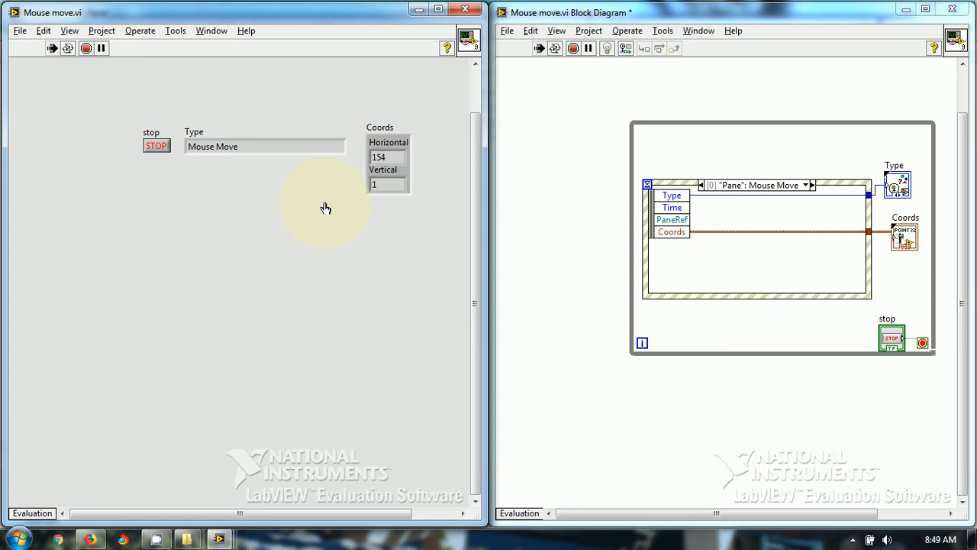
pyautogui.moveTo(161, 163)
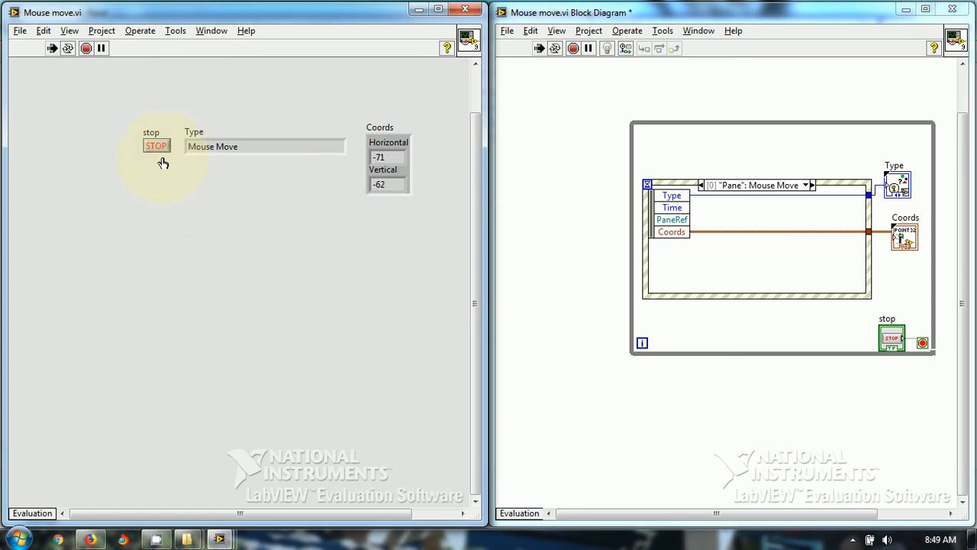
pyautogui.moveTo(245, 239)
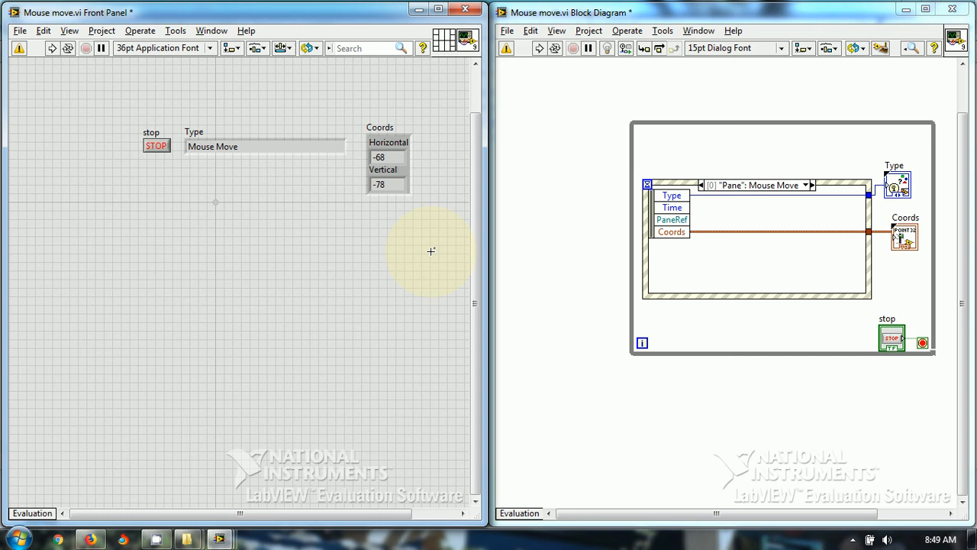
pyautogui.moveTo(512, 279)
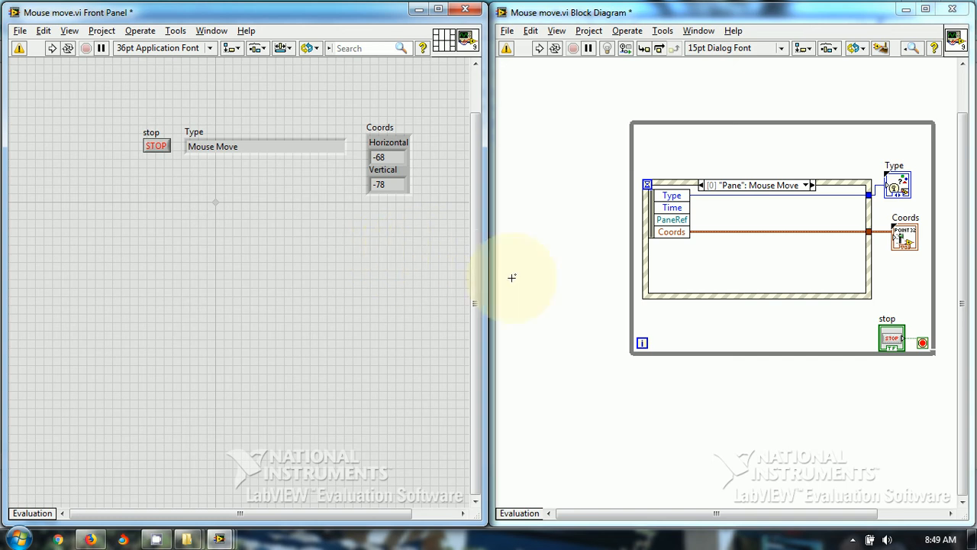
pyautogui.moveTo(547, 278)
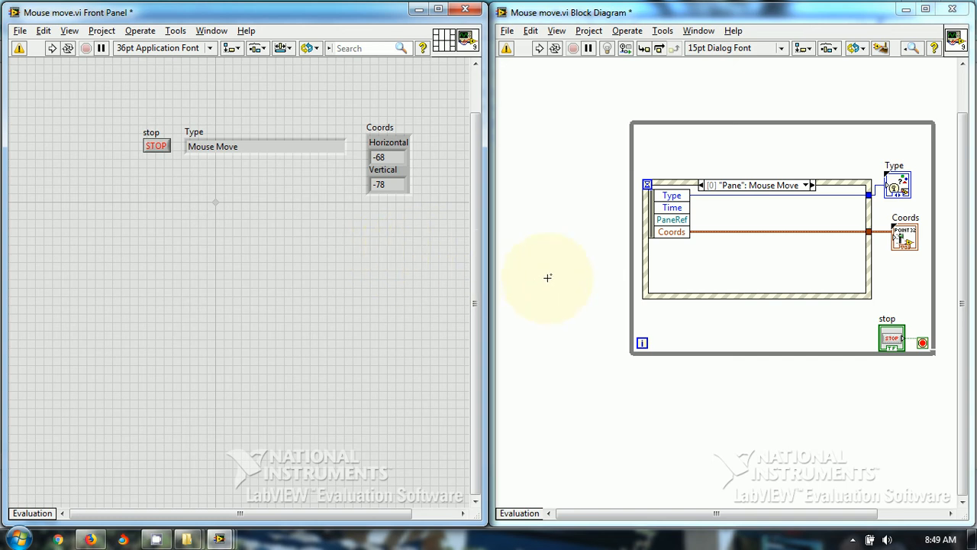
pyautogui.moveTo(389, 119)
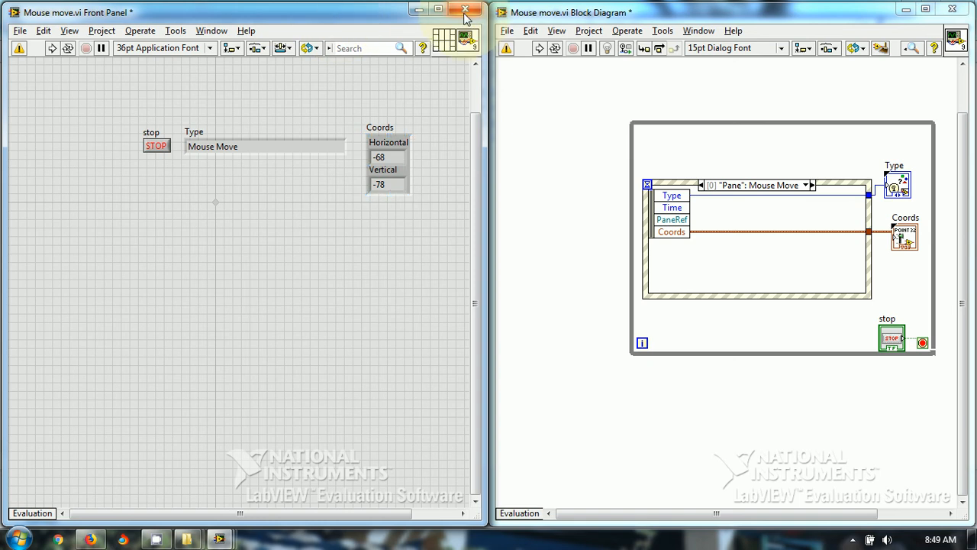
pyautogui.moveTo(465, 12)
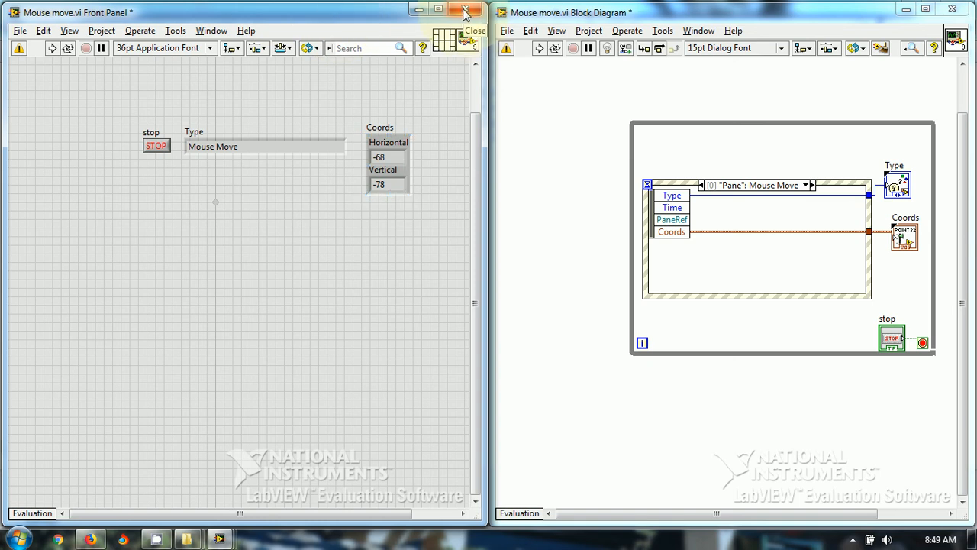